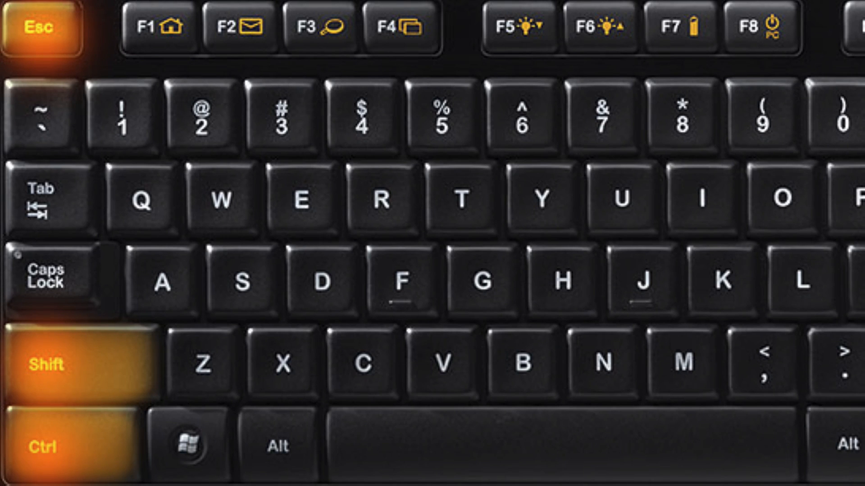
# - From Task Manager, run explorer as a new task with administrative privileges
pyautogui.press('ctrl+shift+esc')
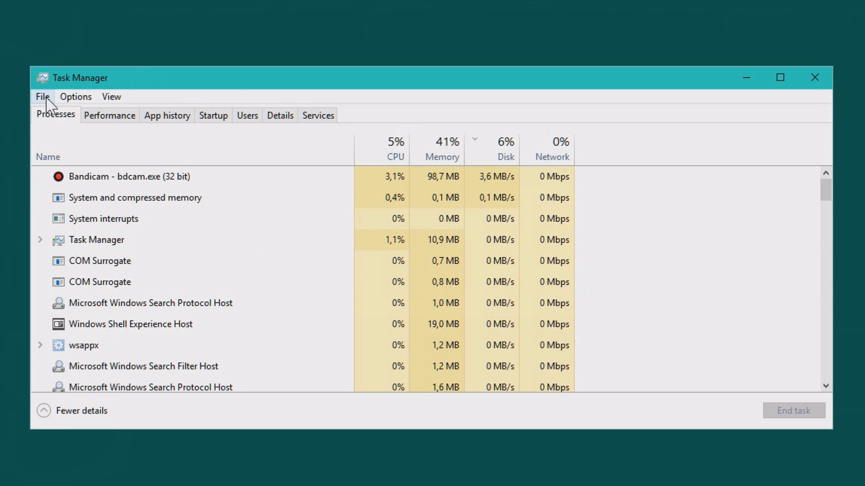
pyautogui.click(43, 96)
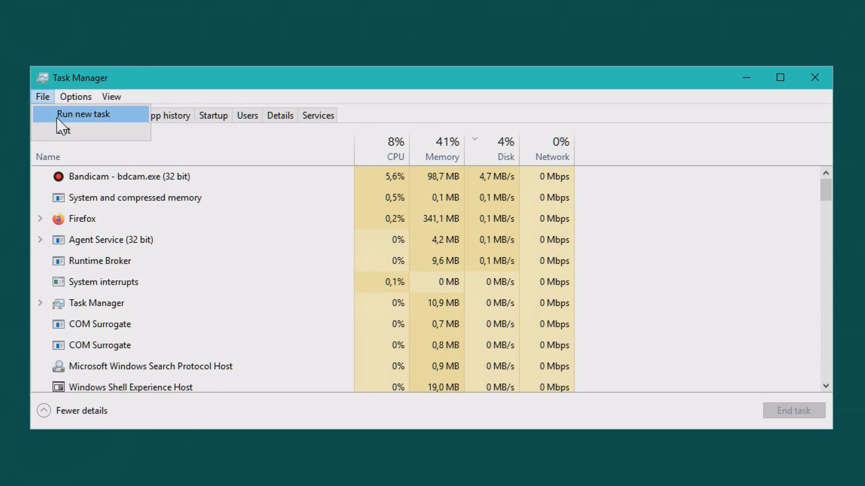
pyautogui.click(83, 115)
pyautogui.write('explorer')
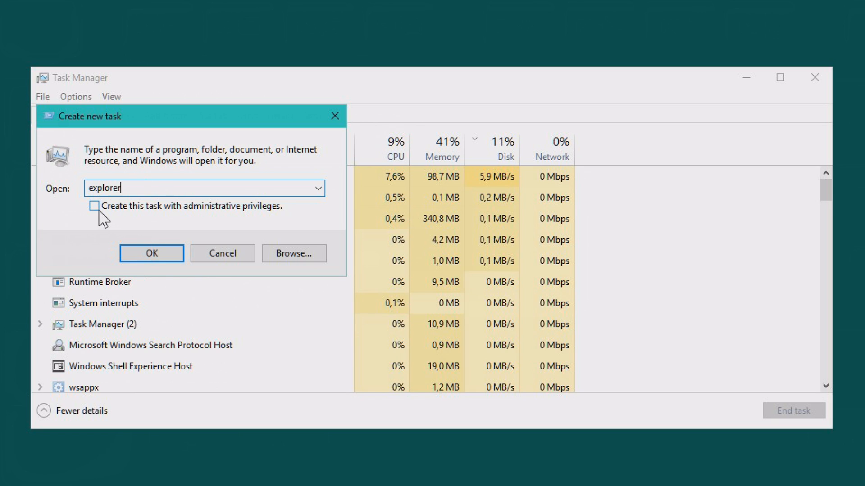
pyautogui.click(94, 206)
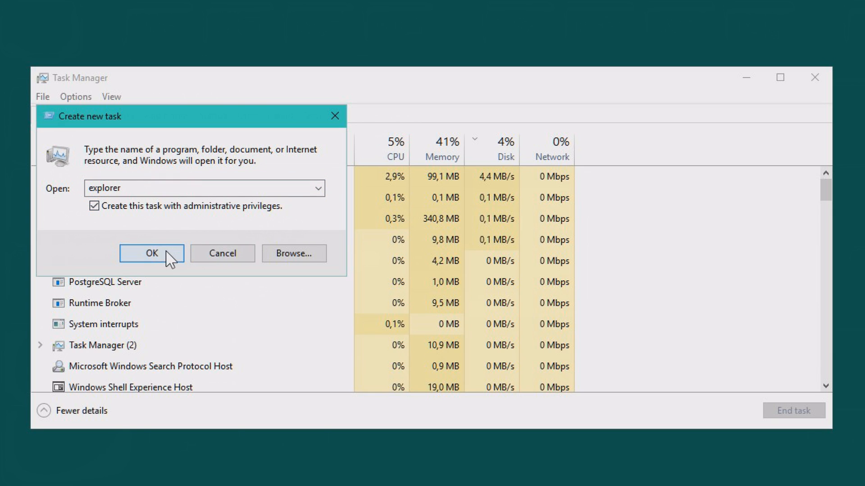
pyautogui.click(151, 253)
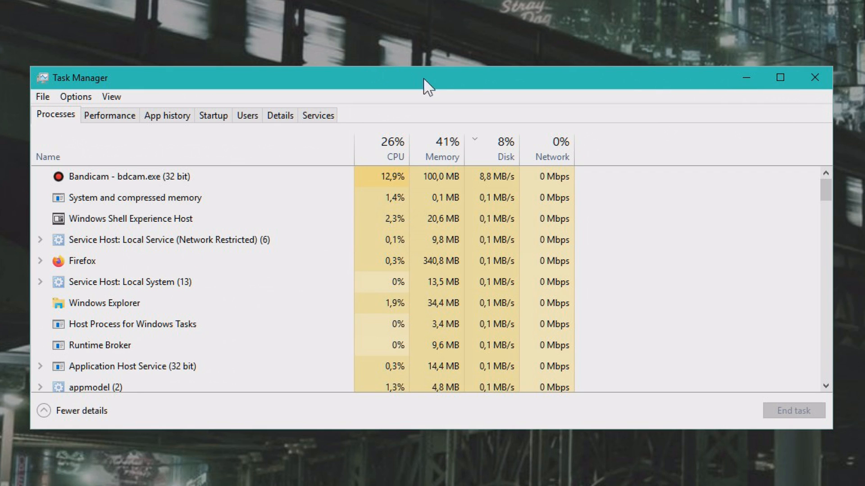
pyautogui.moveTo(560, 101)
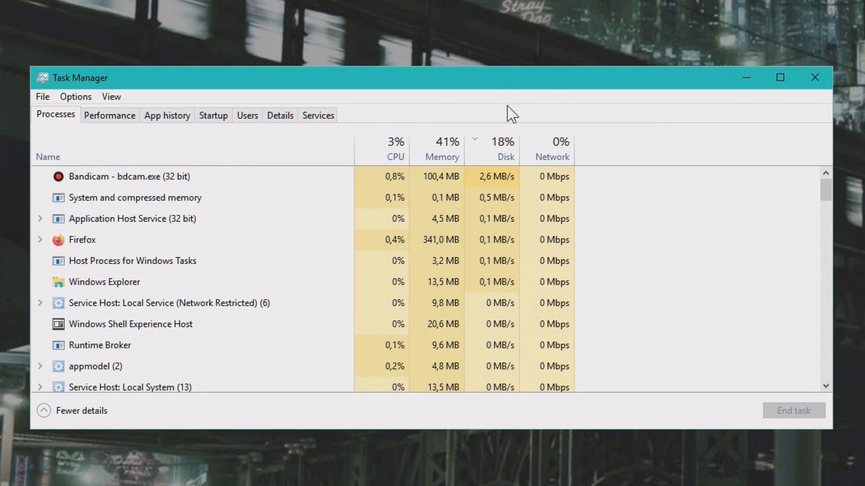
pyautogui.moveTo(286, 128)
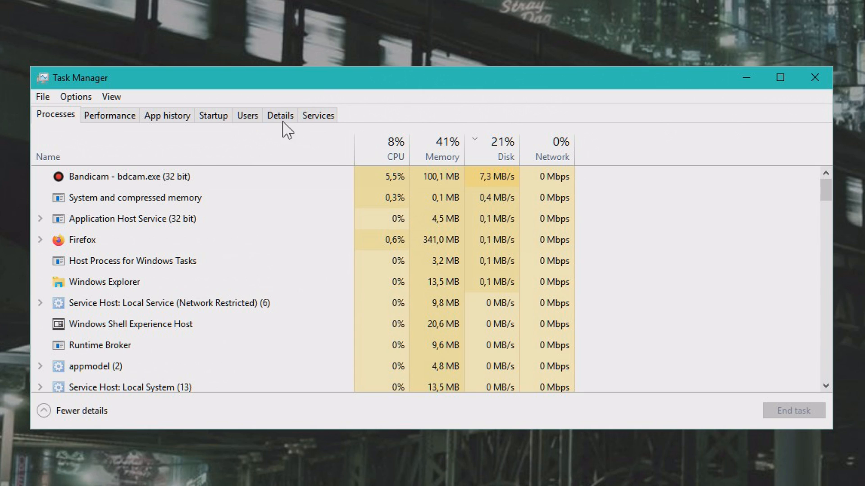
# - End the explorer.exe process from the Details list and confirm
pyautogui.click(279, 115)
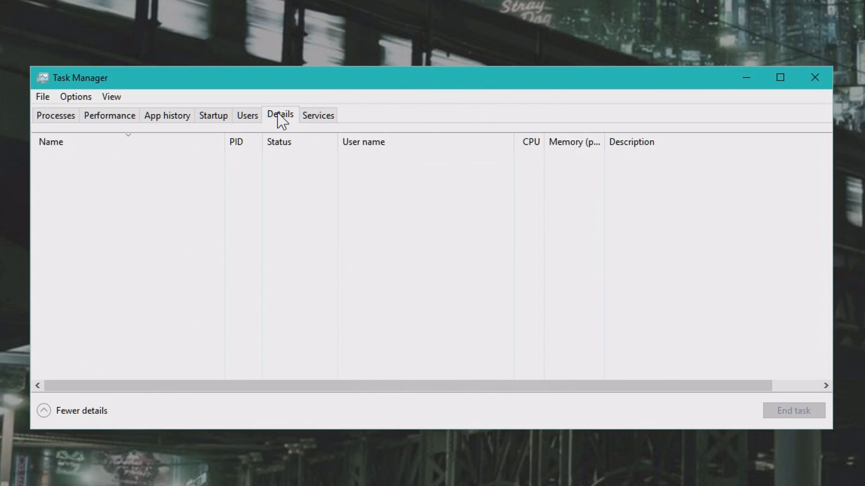
pyautogui.click(279, 115)
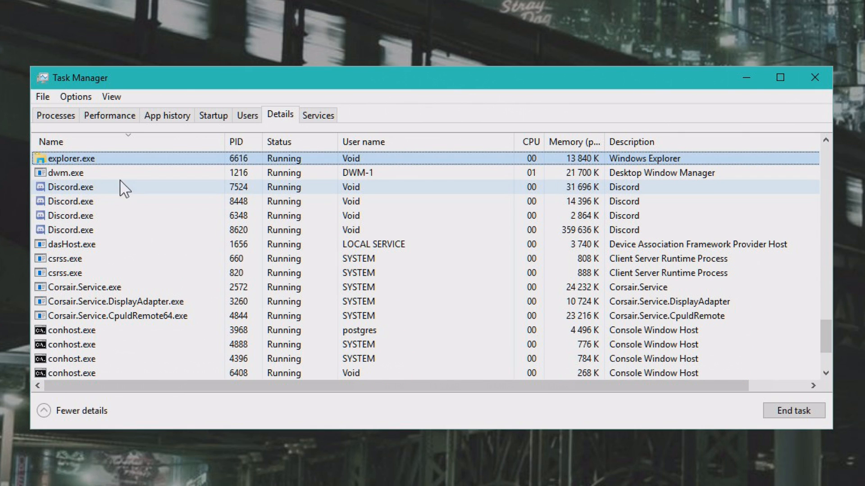
pyautogui.moveTo(100, 168)
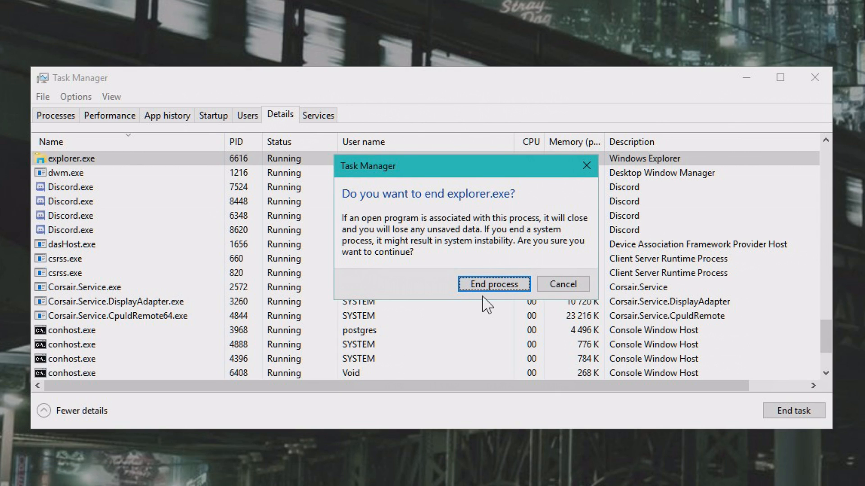
pyautogui.click(492, 284)
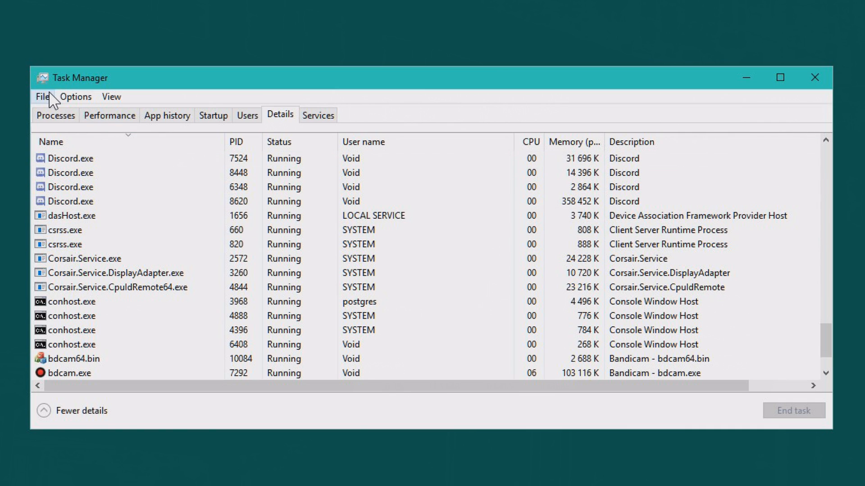
# - Relaunch explorer as an administrative new task, then close Task Manager
pyautogui.click(42, 97)
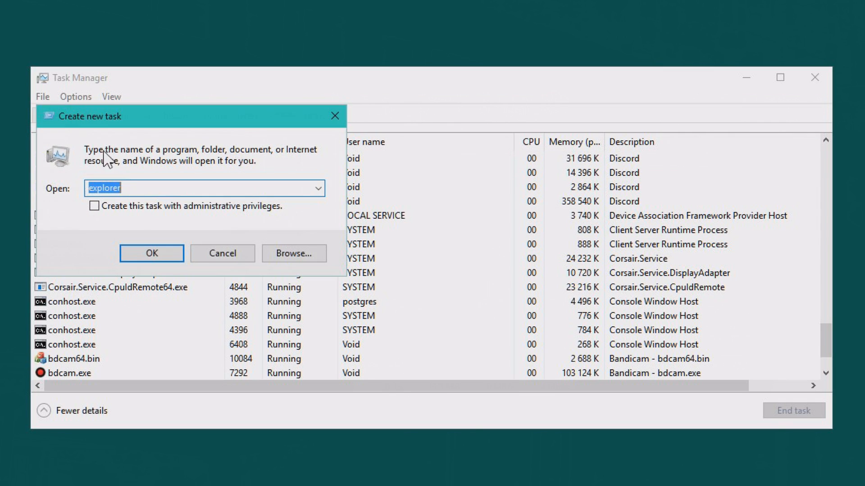
pyautogui.click(94, 205)
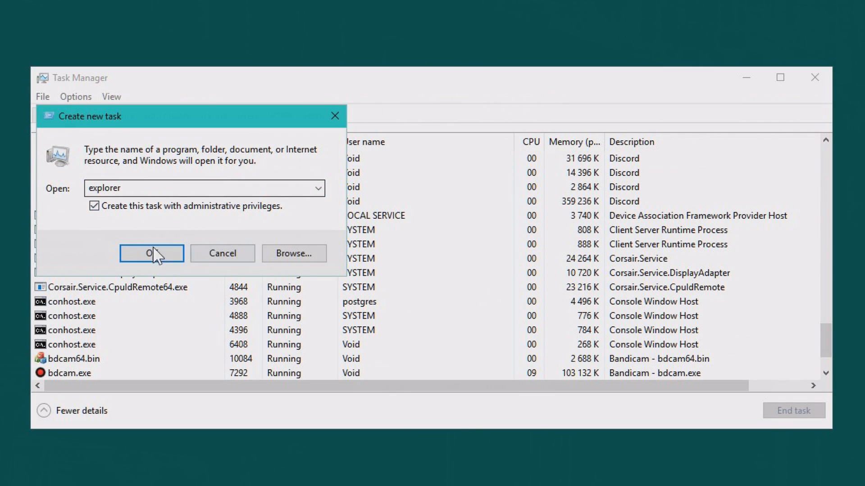
pyautogui.click(150, 253)
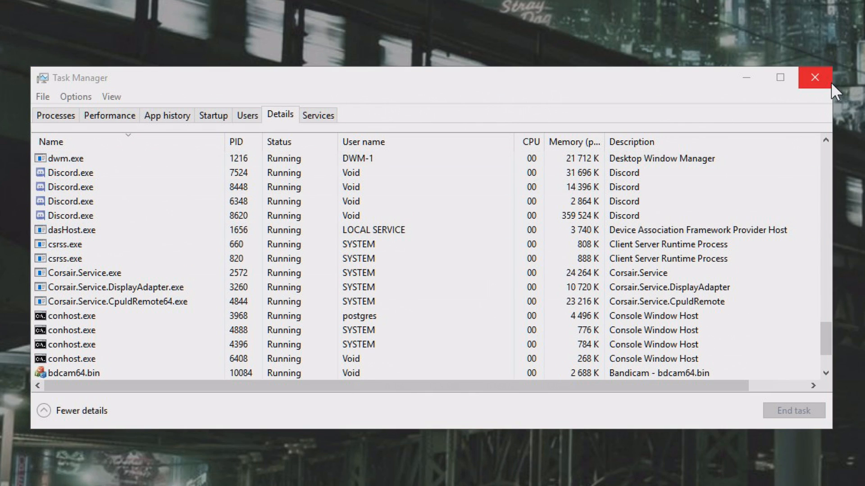
pyautogui.click(815, 78)
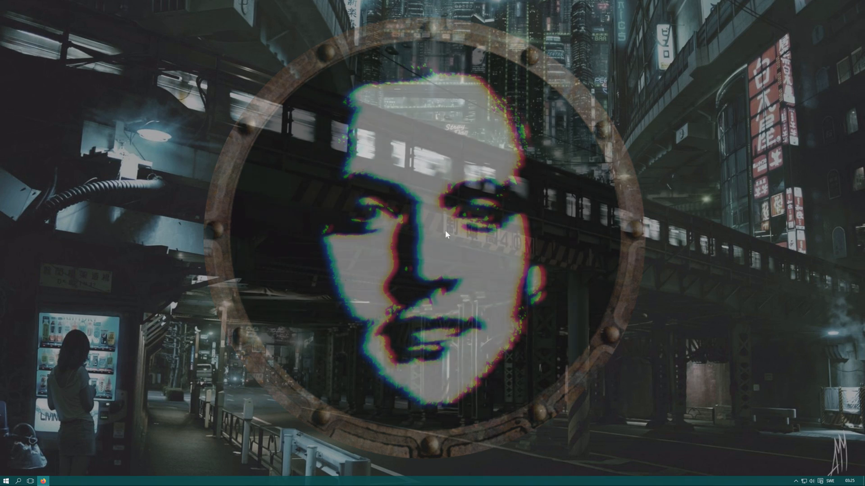
# - Search 'file explorer' options and set 'Open File Explorer to' to This PC, applied
pyautogui.write('file explorer')
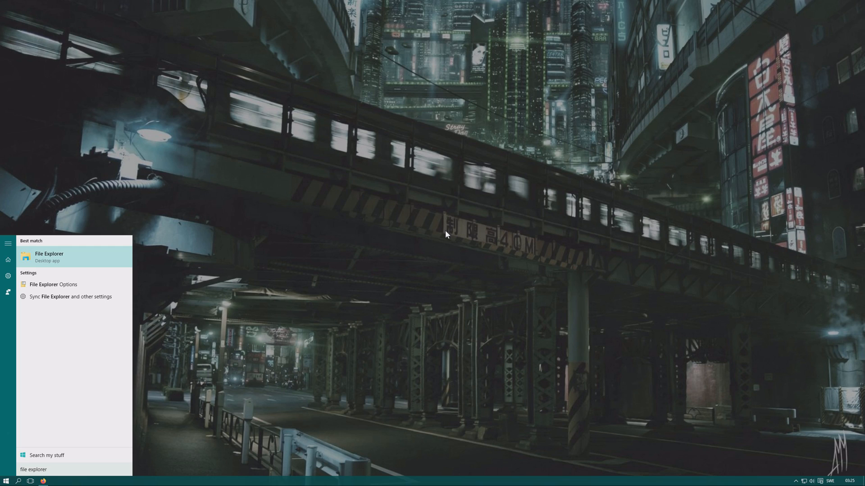
pyautogui.moveTo(74, 284)
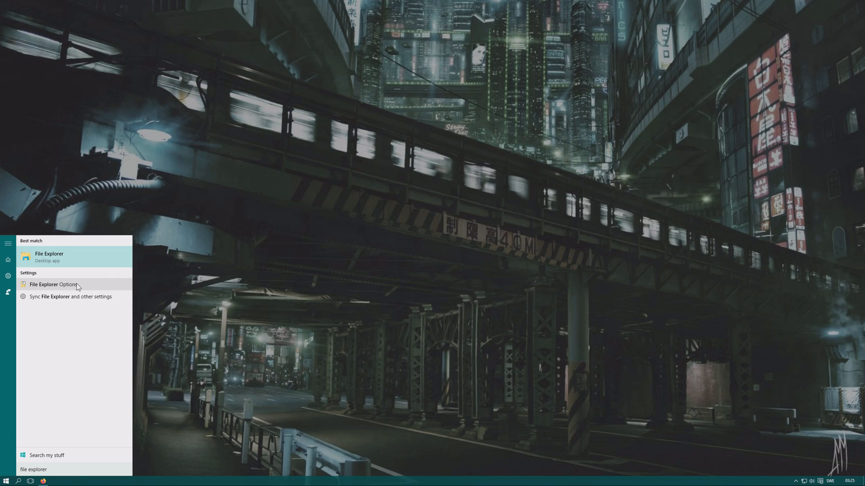
pyautogui.click(50, 284)
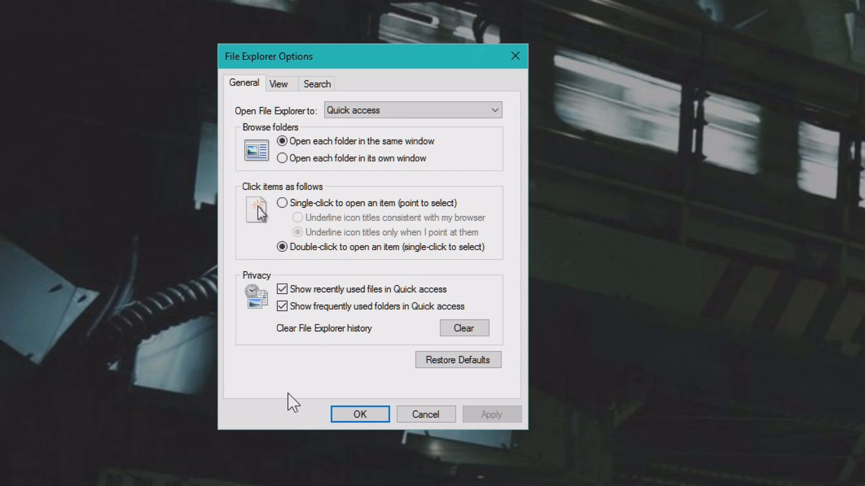
pyautogui.moveTo(319, 122)
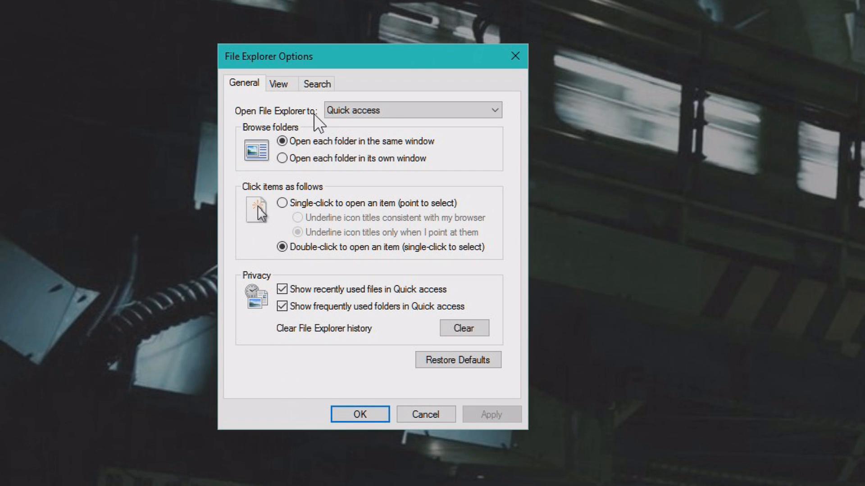
pyautogui.click(493, 110)
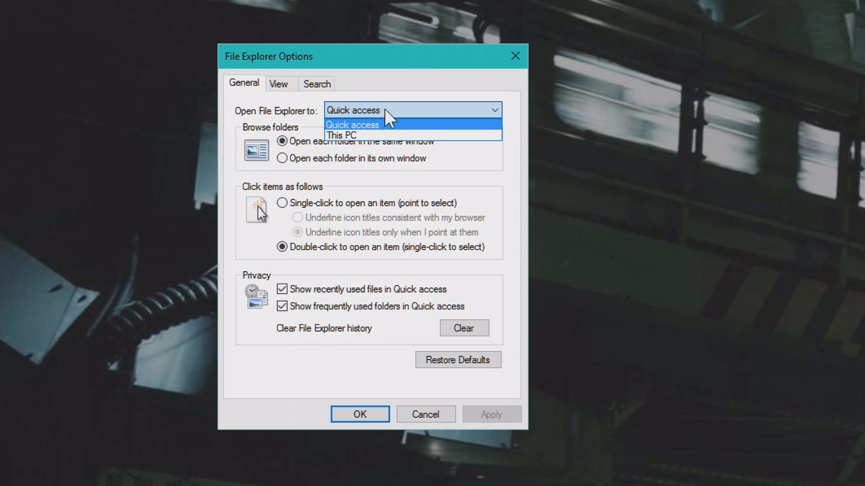
pyautogui.moveTo(340, 136)
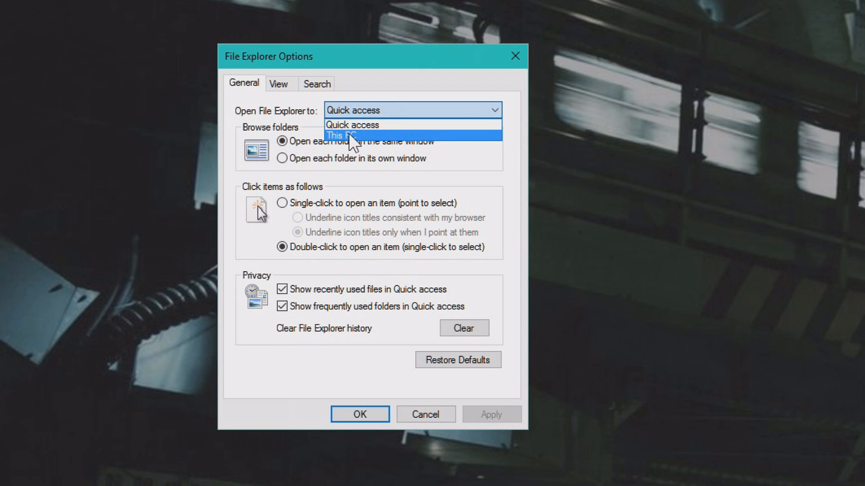
pyautogui.click(342, 136)
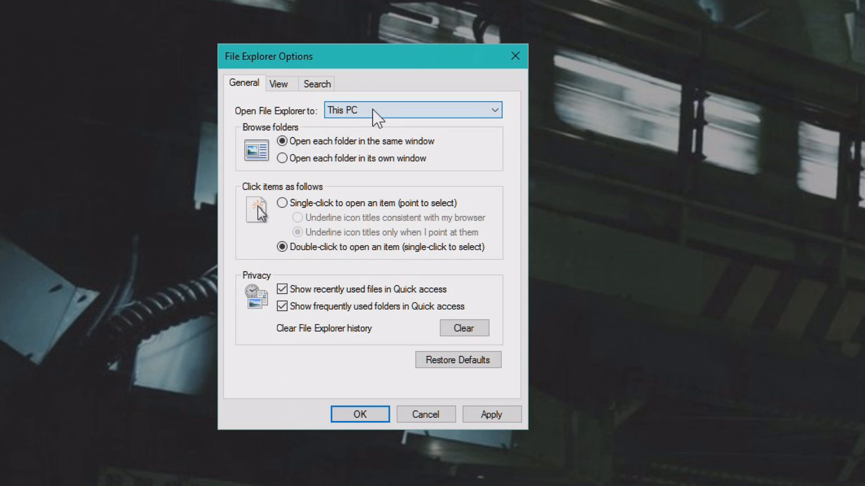
pyautogui.moveTo(328, 182)
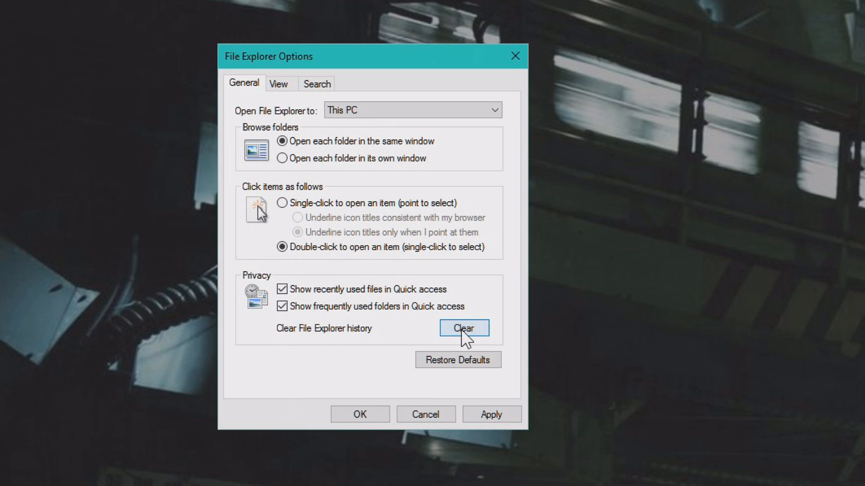
pyautogui.moveTo(492, 414)
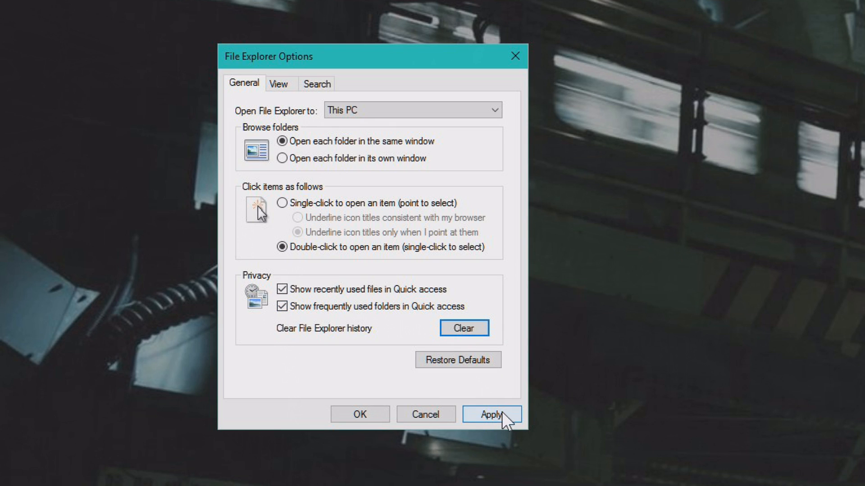
pyautogui.click(491, 415)
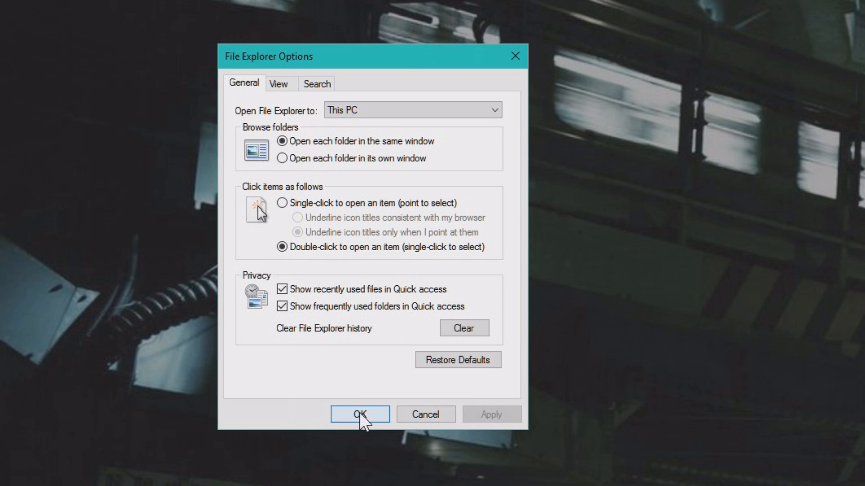
pyautogui.click(359, 415)
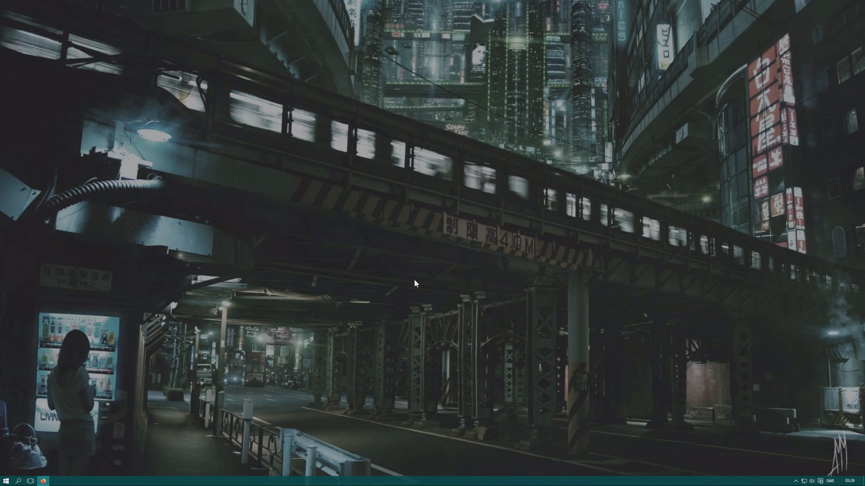
pyautogui.moveTo(32, 468)
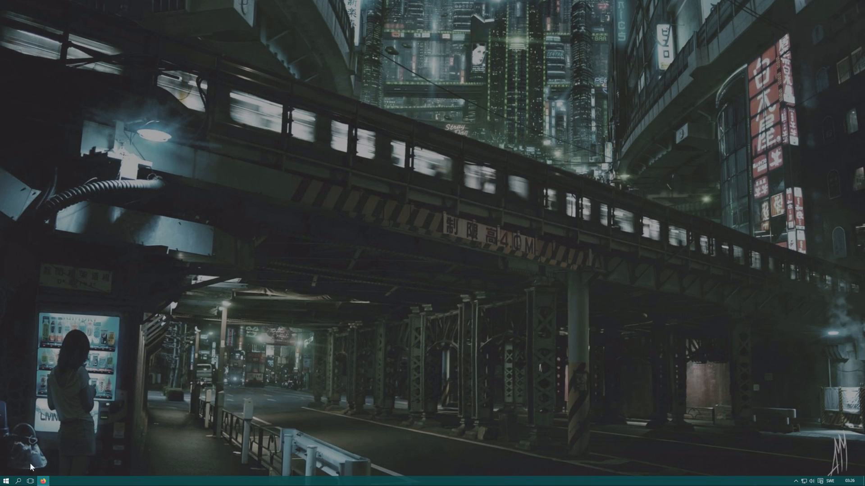
# - In File Explorer's View settings, try the Details pane then leave both panes off and close the window
pyautogui.click(55, 481)
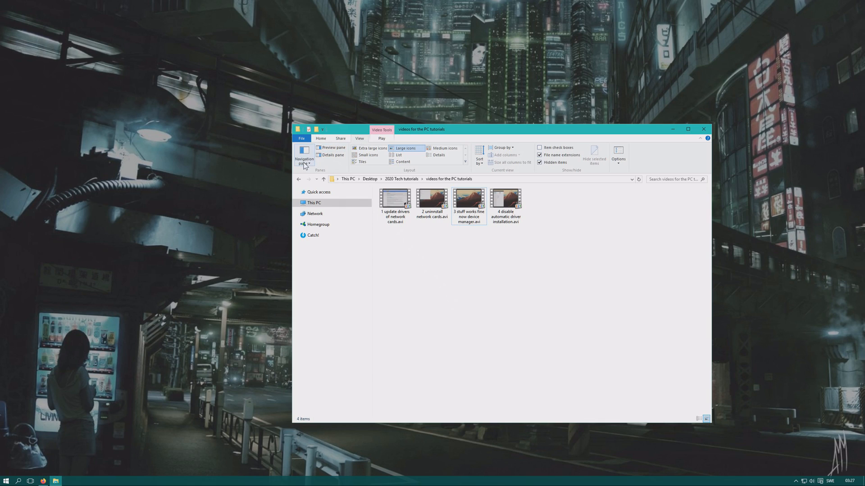
pyautogui.moveTo(330, 148)
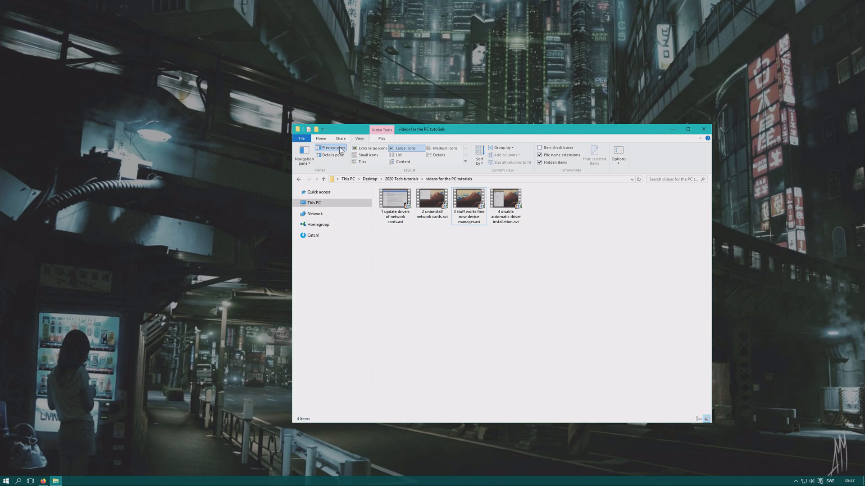
pyautogui.click(330, 155)
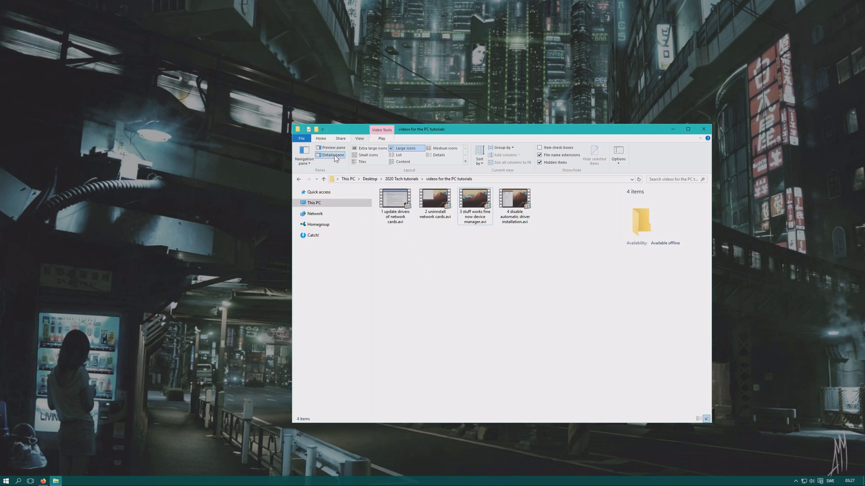
pyautogui.click(515, 200)
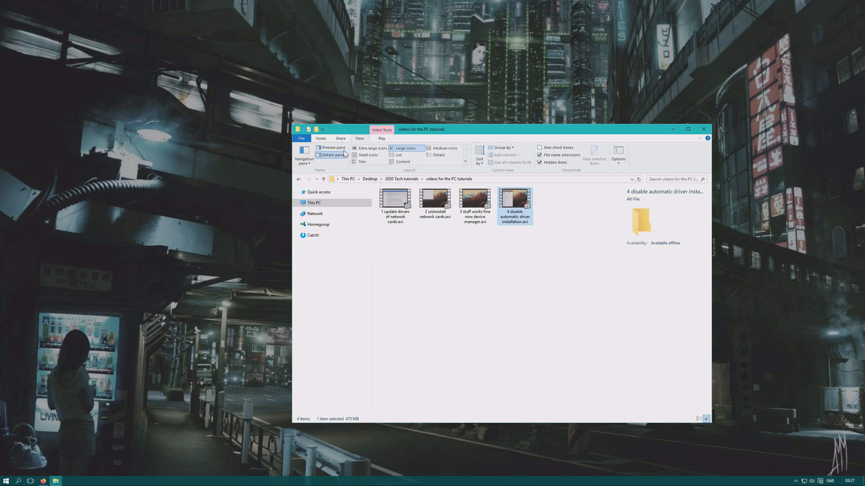
pyautogui.click(330, 155)
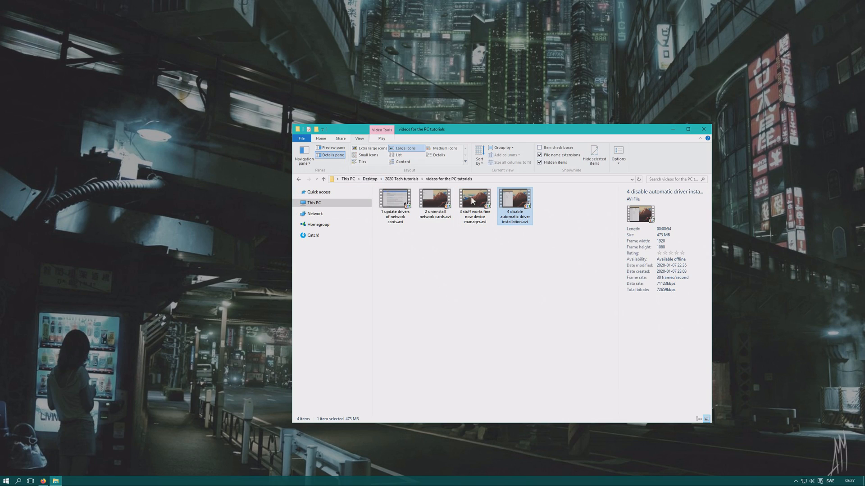
pyautogui.click(329, 150)
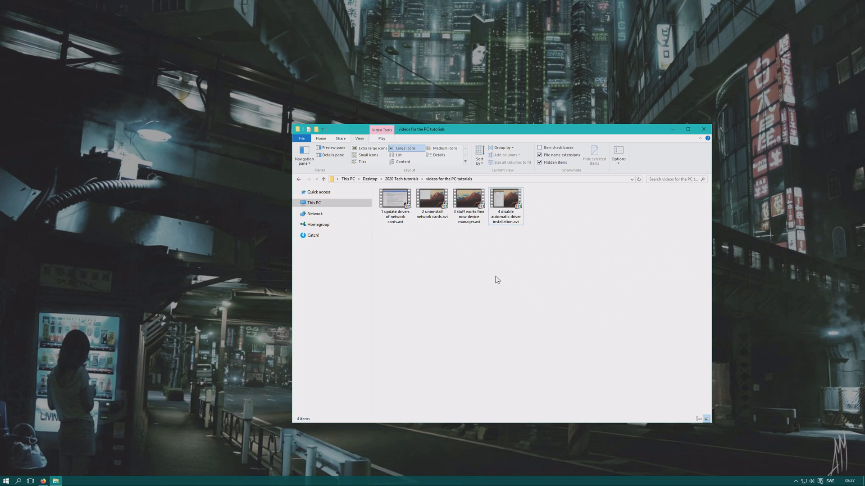
pyautogui.moveTo(331, 155)
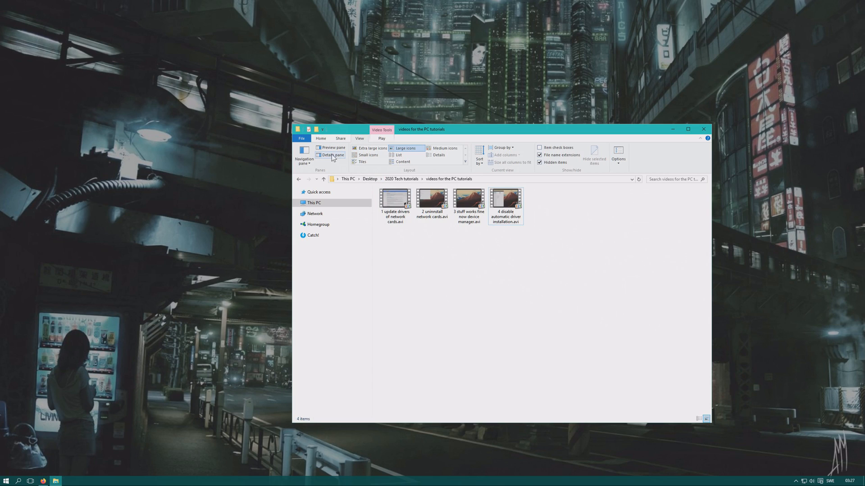
pyautogui.moveTo(331, 148)
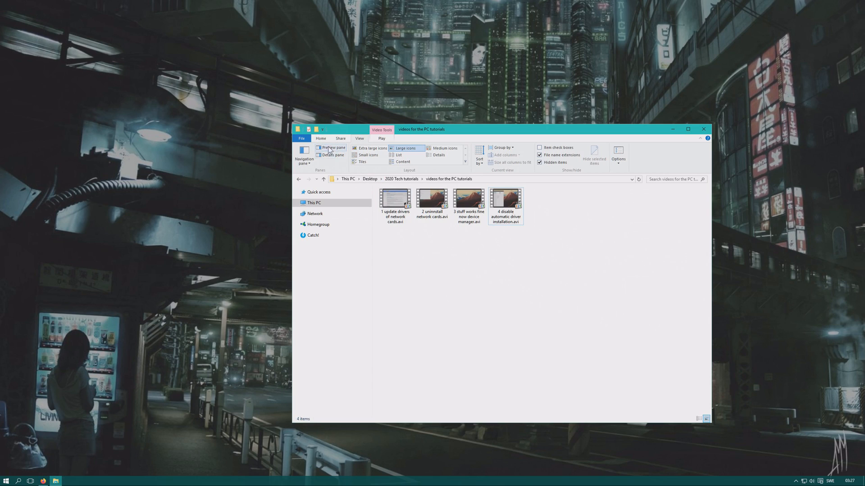
pyautogui.moveTo(496, 259)
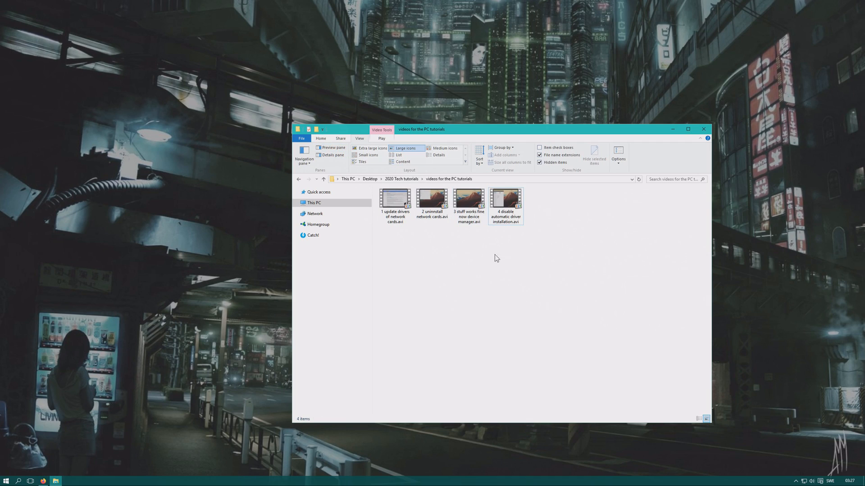
pyautogui.moveTo(498, 278)
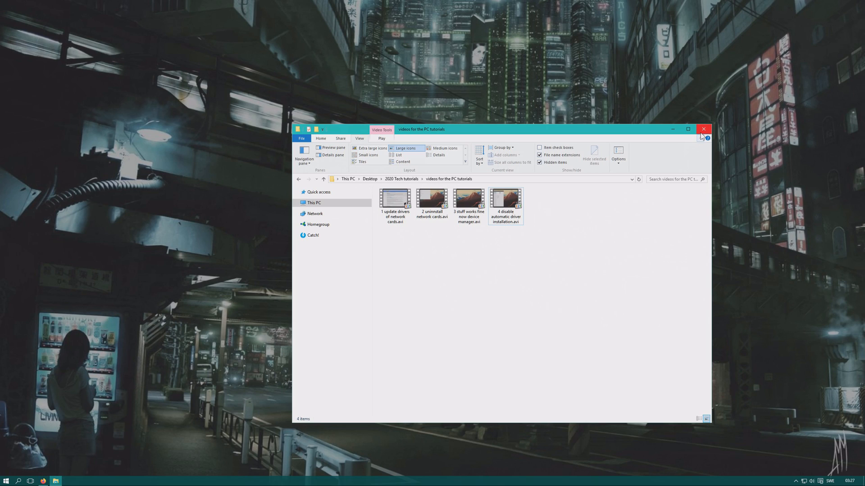
pyautogui.click(703, 129)
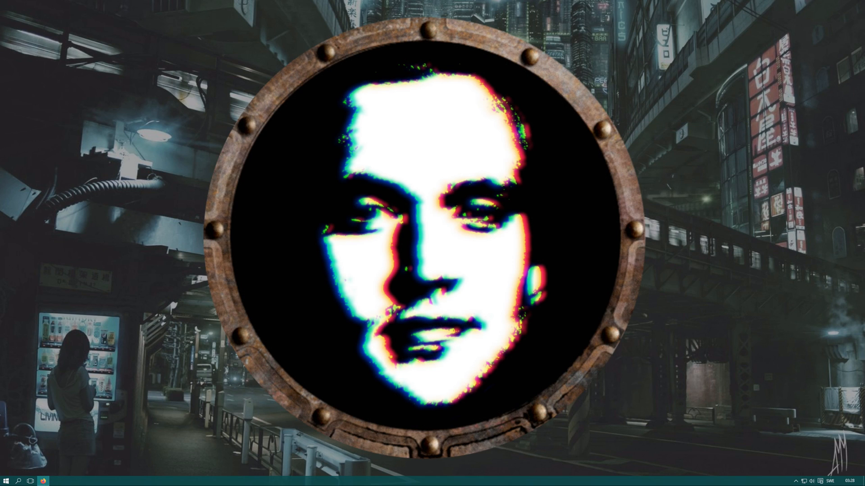